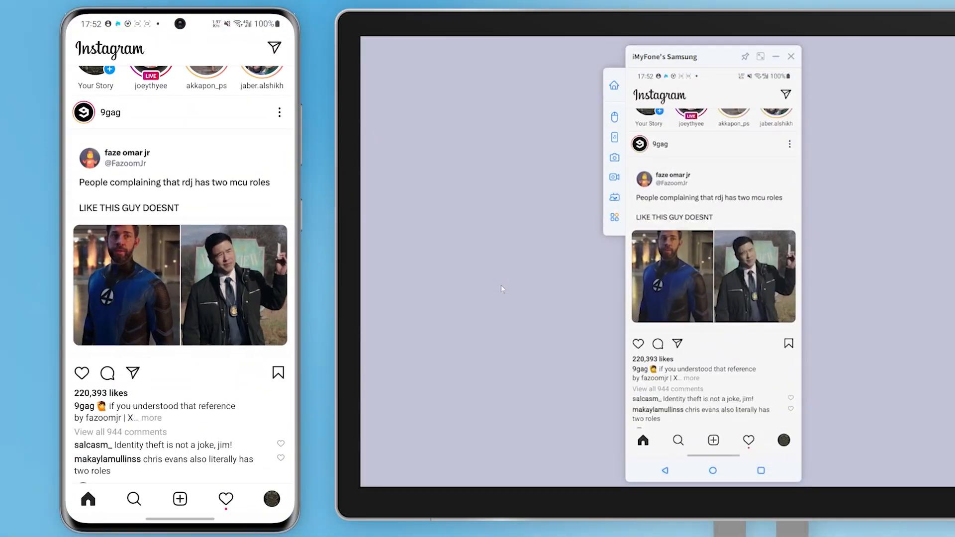
Choose Android via USB to show the Samsung USB debugging guide
{"action": "scroll", "scroll_direction": "down", "scroll_amount": 3}
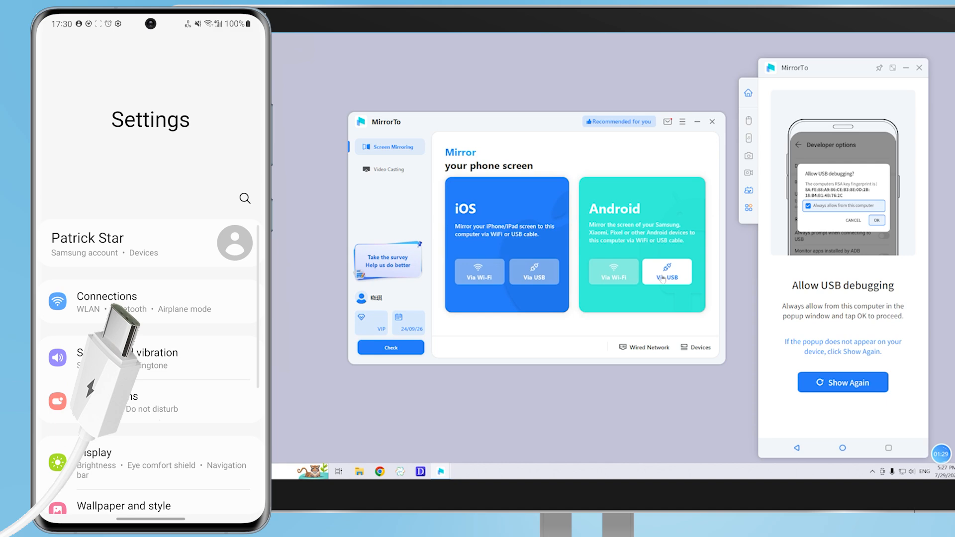
{"action": "left_click", "coordinate": [666, 271]}
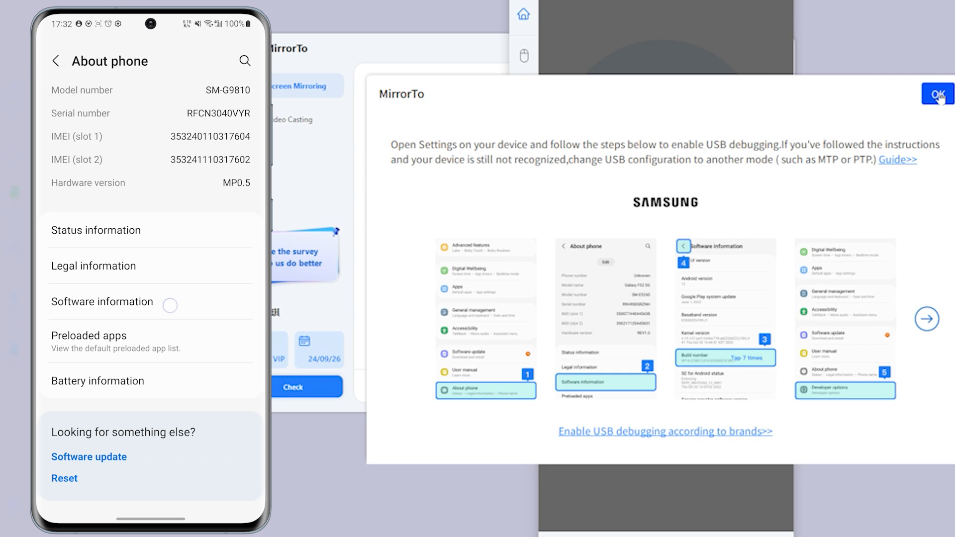
Enable USB debugging in the phone's Developer options and confirm with OK
{"action": "left_click", "coordinate": [102, 302]}
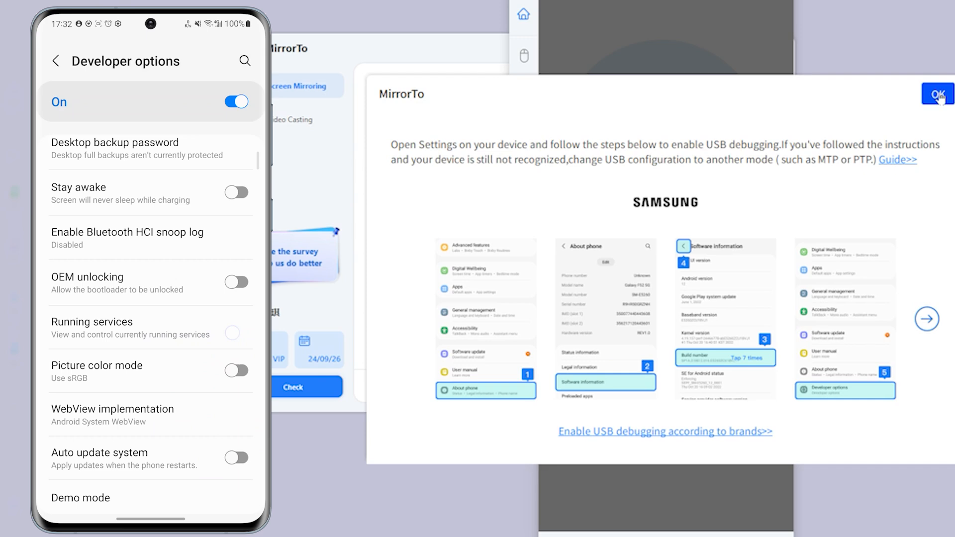
{"action": "scroll", "scroll_direction": "down", "scroll_amount": 3}
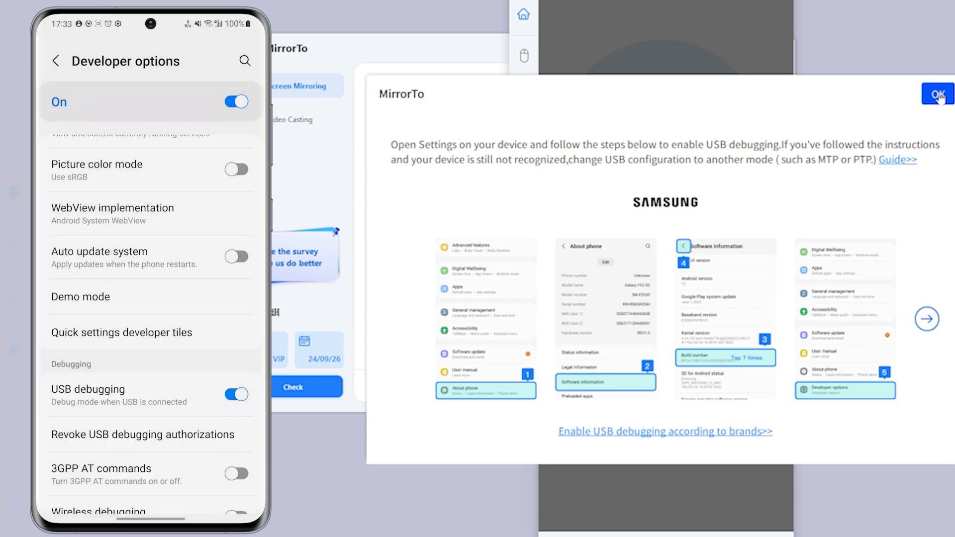
{"action": "left_click", "coordinate": [936, 94]}
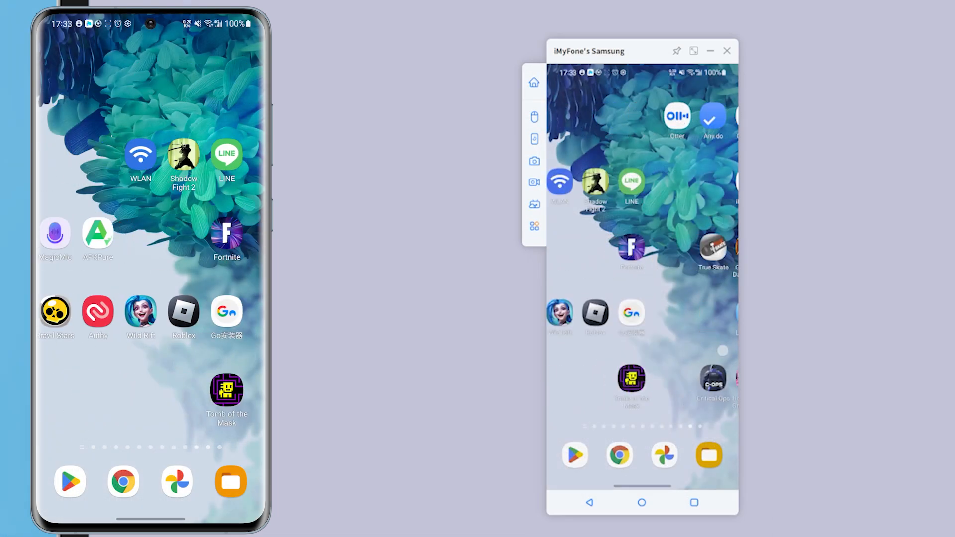
Open LINE on the mirrored phone, enable mouse control, and swipe through home screens
{"action": "left_click", "coordinate": [227, 153]}
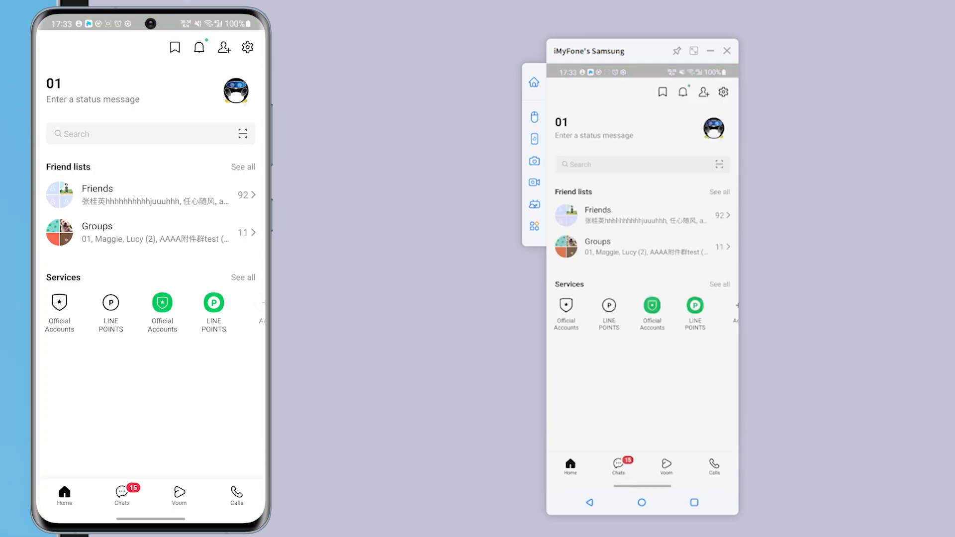
{"action": "left_click", "coordinate": [534, 116]}
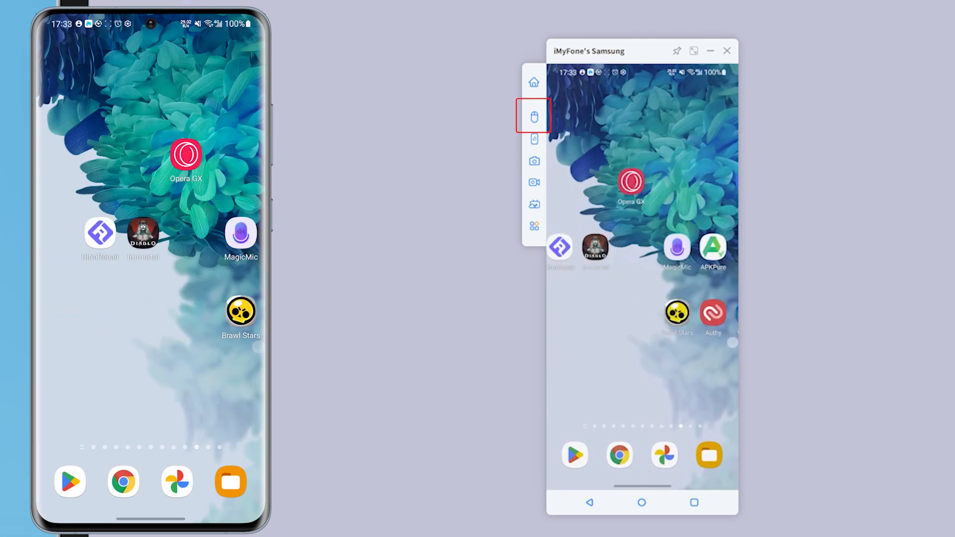
{"action": "scroll", "scroll_direction": "left", "scroll_amount": 3}
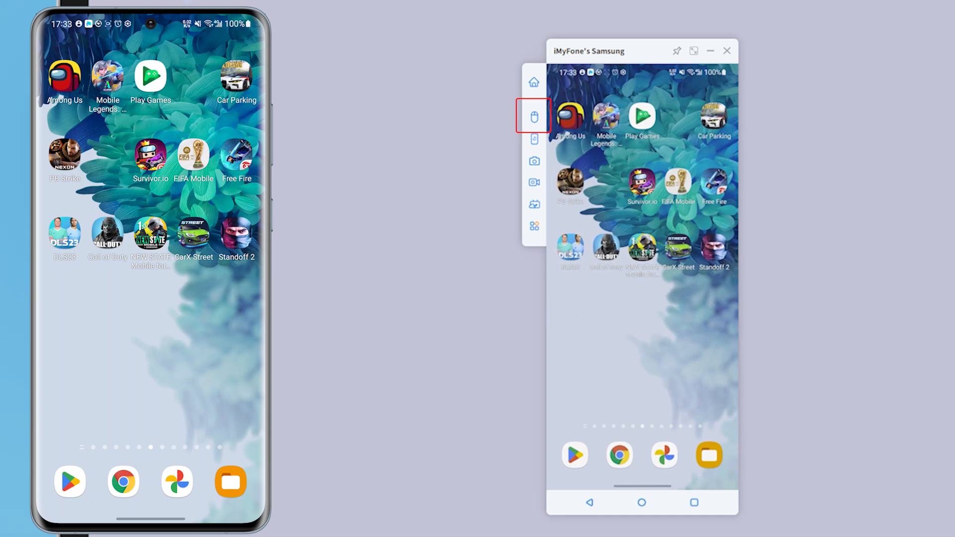
{"action": "scroll", "scroll_direction": "left", "scroll_amount": 3}
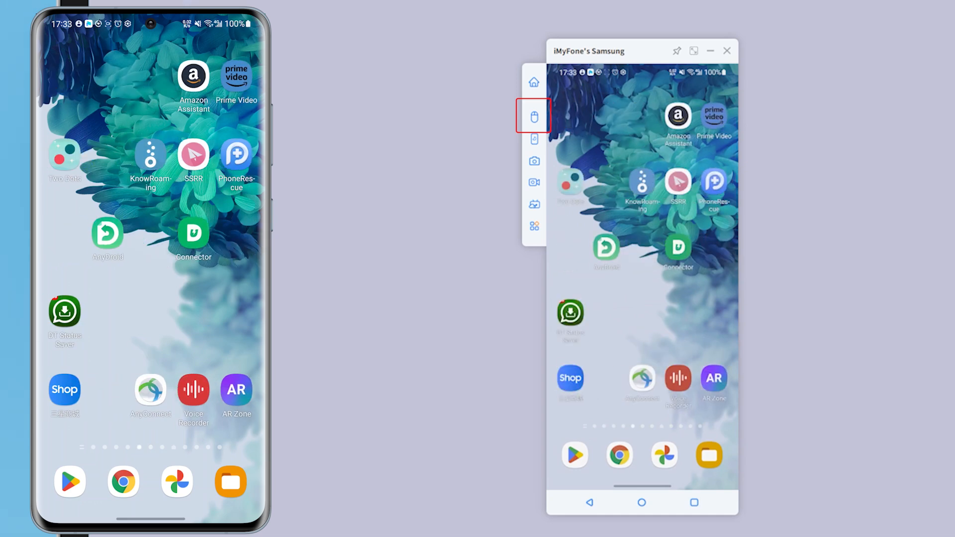